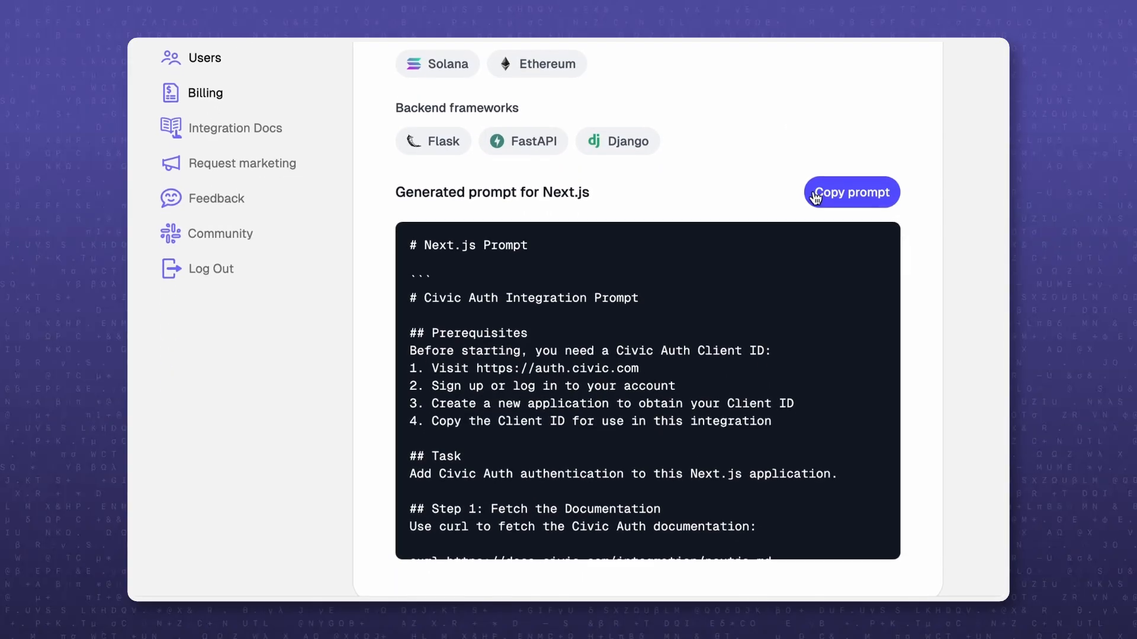
# Step: Copy the Civic Auth dashboard's generated Next.js integration prompt
pyautogui.click(850, 192)
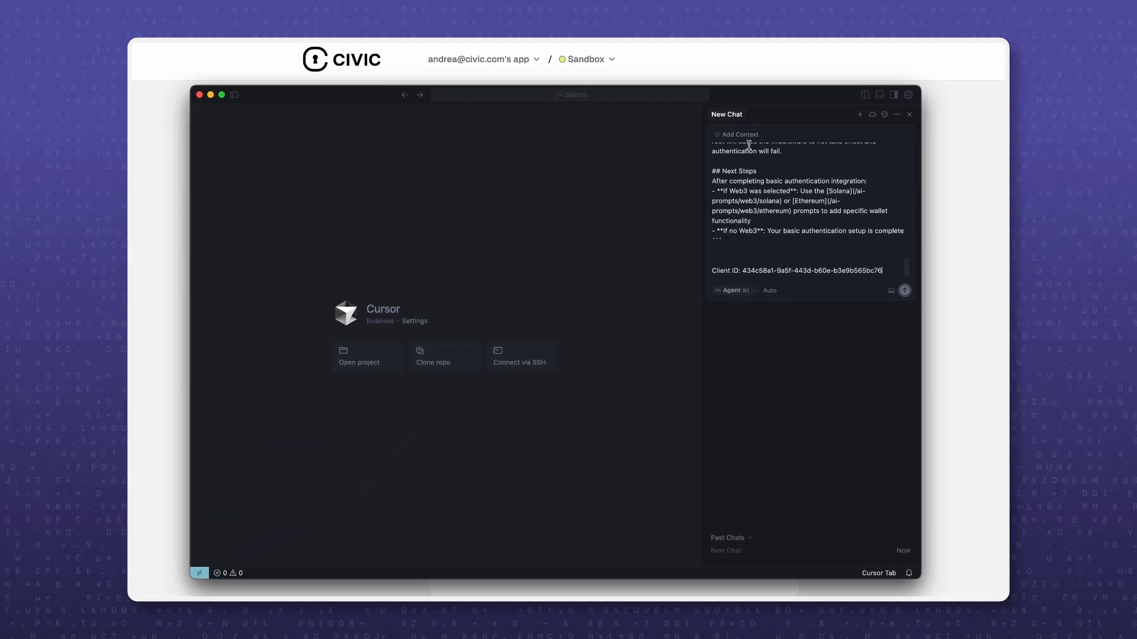
# Step: Send the prompt with Client ID and approve the directory listing and server check commands
pyautogui.click(905, 290)
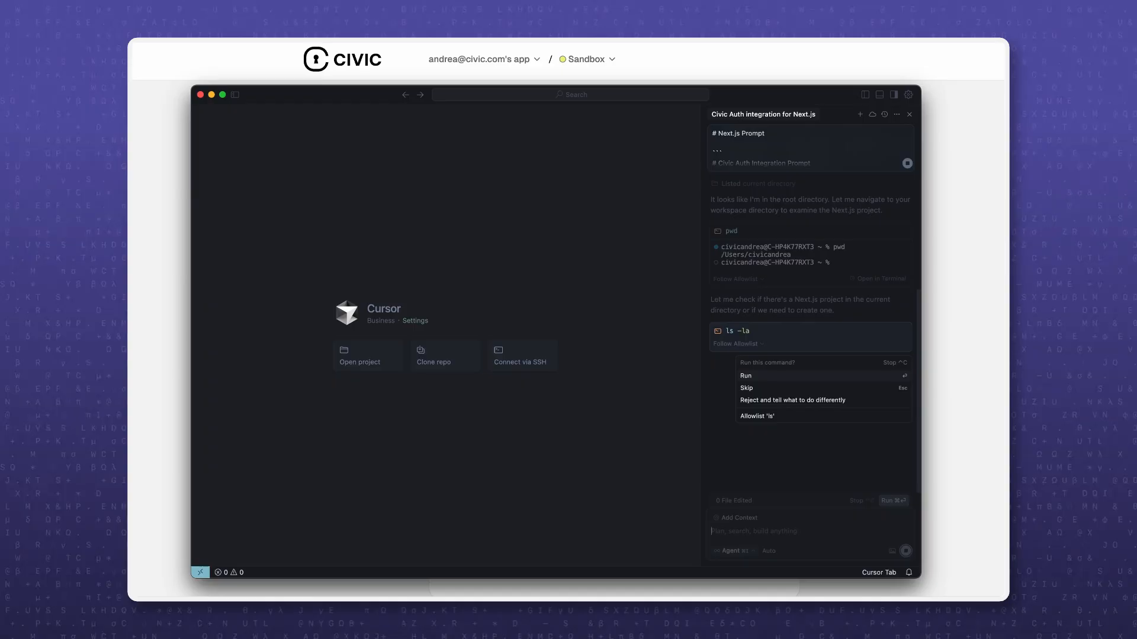
pyautogui.click(746, 375)
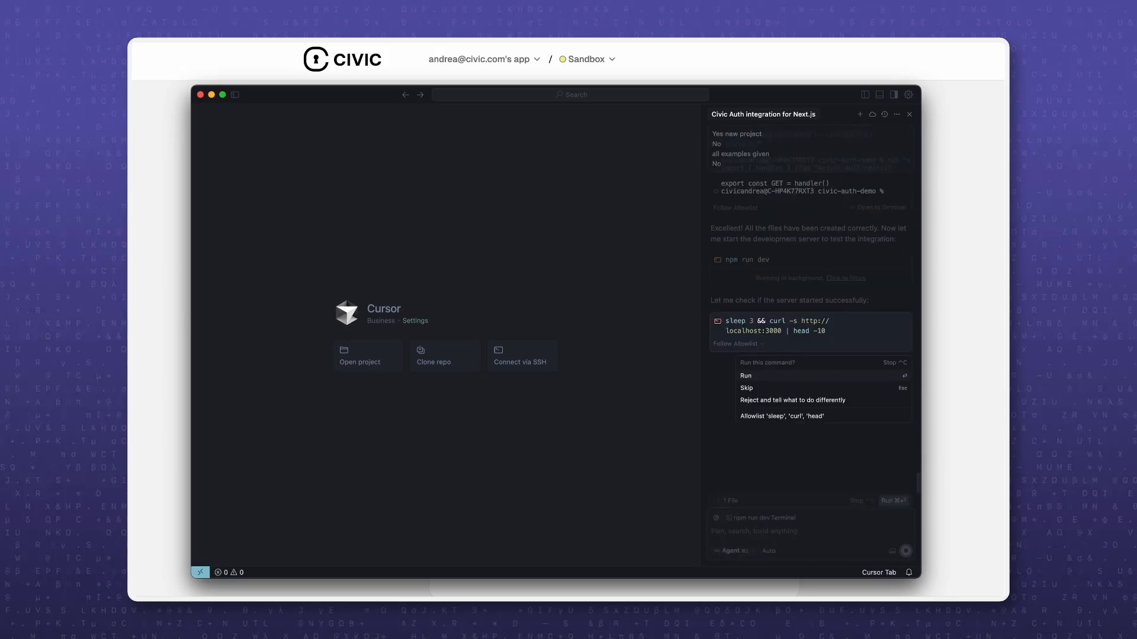
pyautogui.click(745, 375)
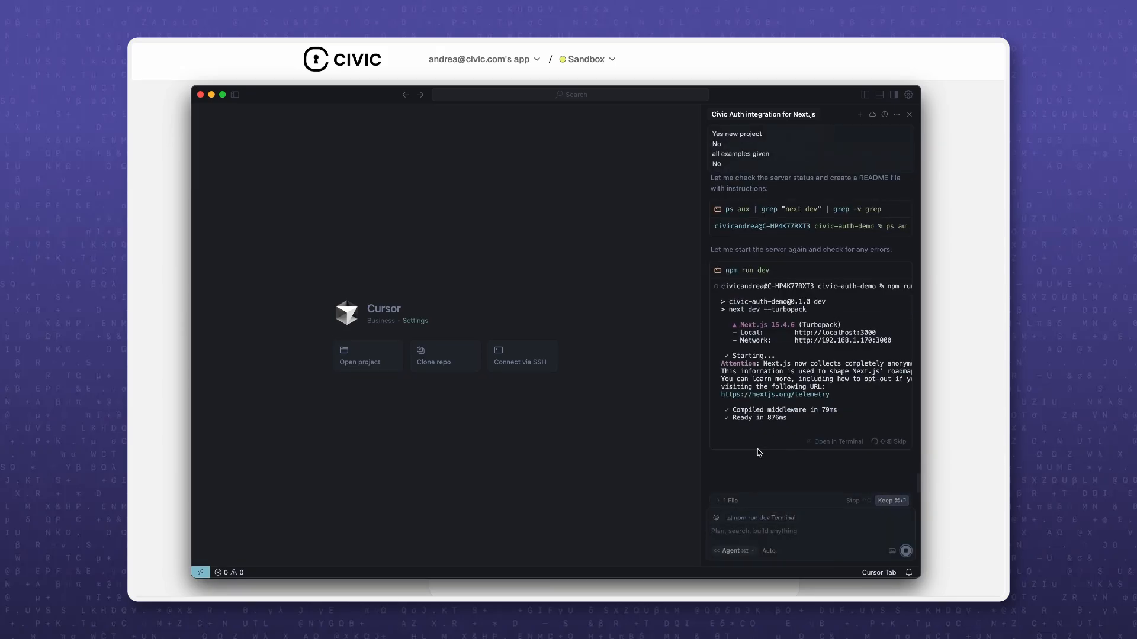
# Step: Focus the running npm run dev step in the Terminal panel
pyautogui.click(754, 531)
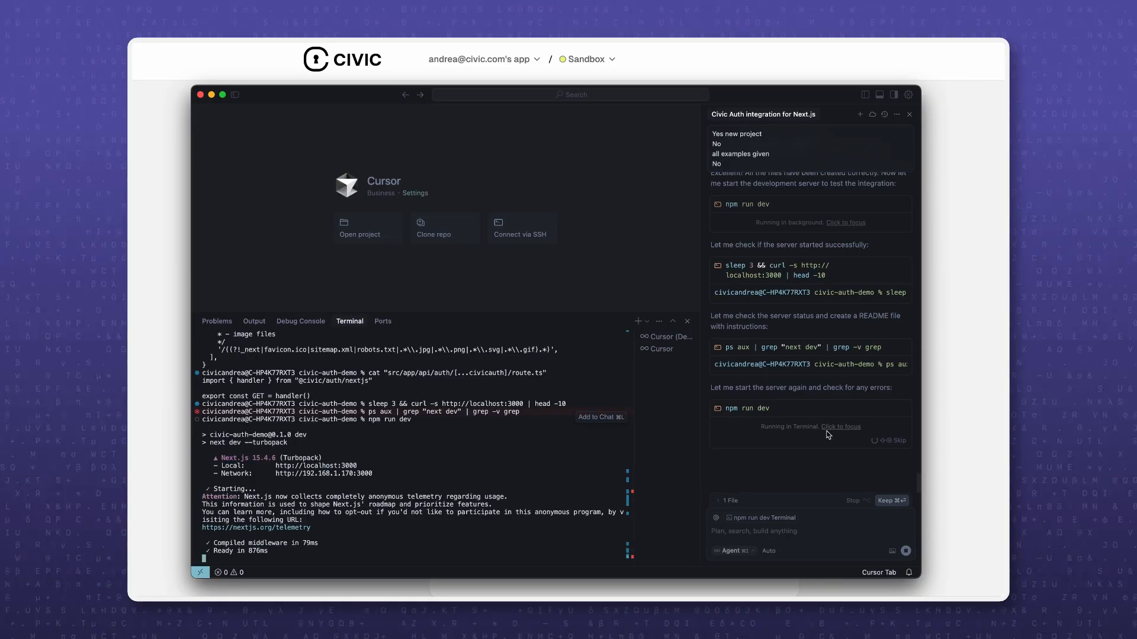
pyautogui.moveTo(756, 288)
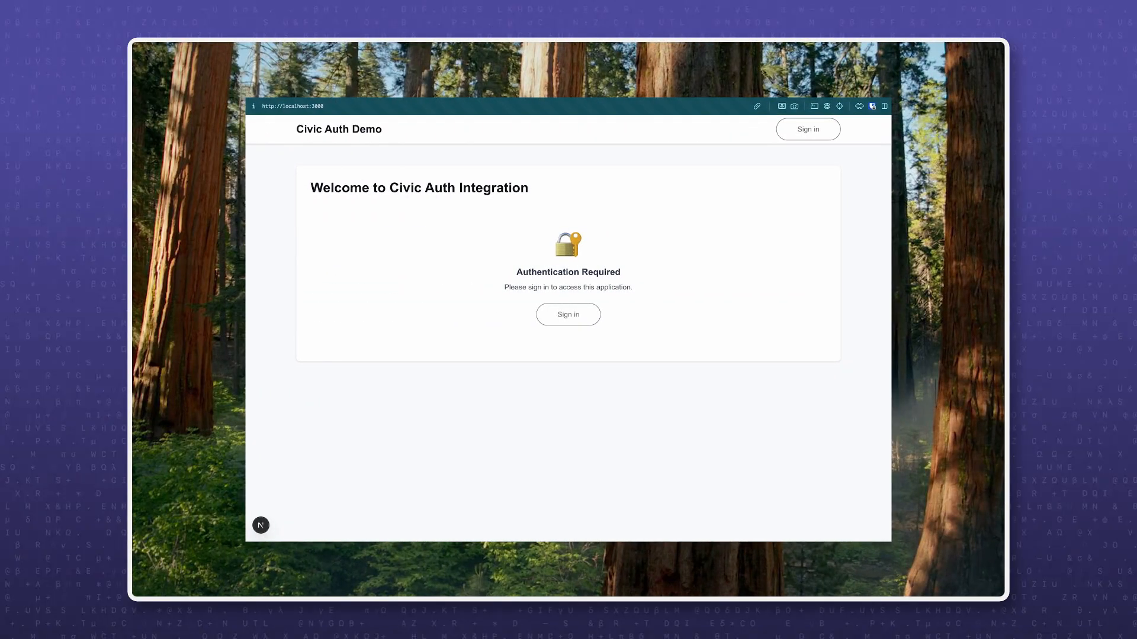
pyautogui.moveTo(568, 313)
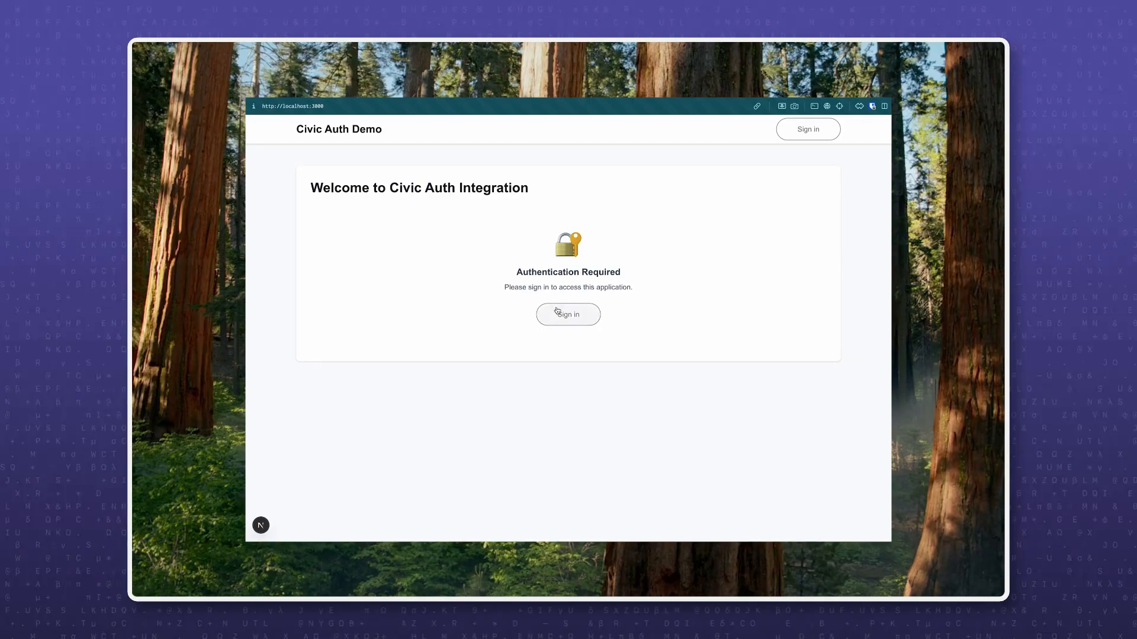
# Step: Sign in to the Civic Auth Demo at localhost:3000, then sign out
pyautogui.click(568, 314)
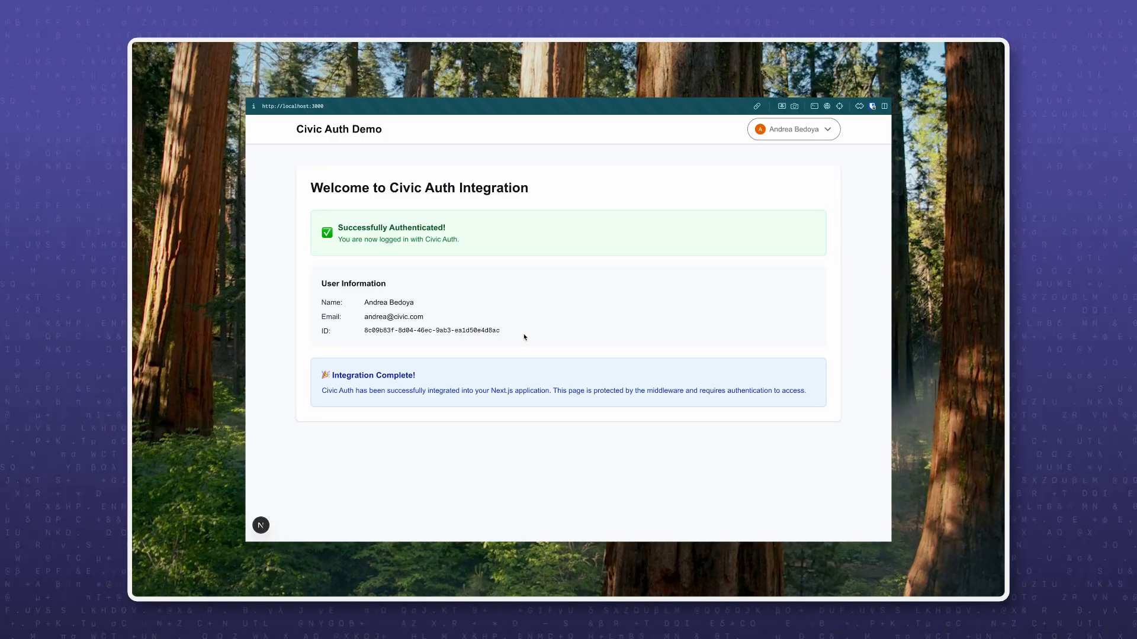
pyautogui.moveTo(585, 219)
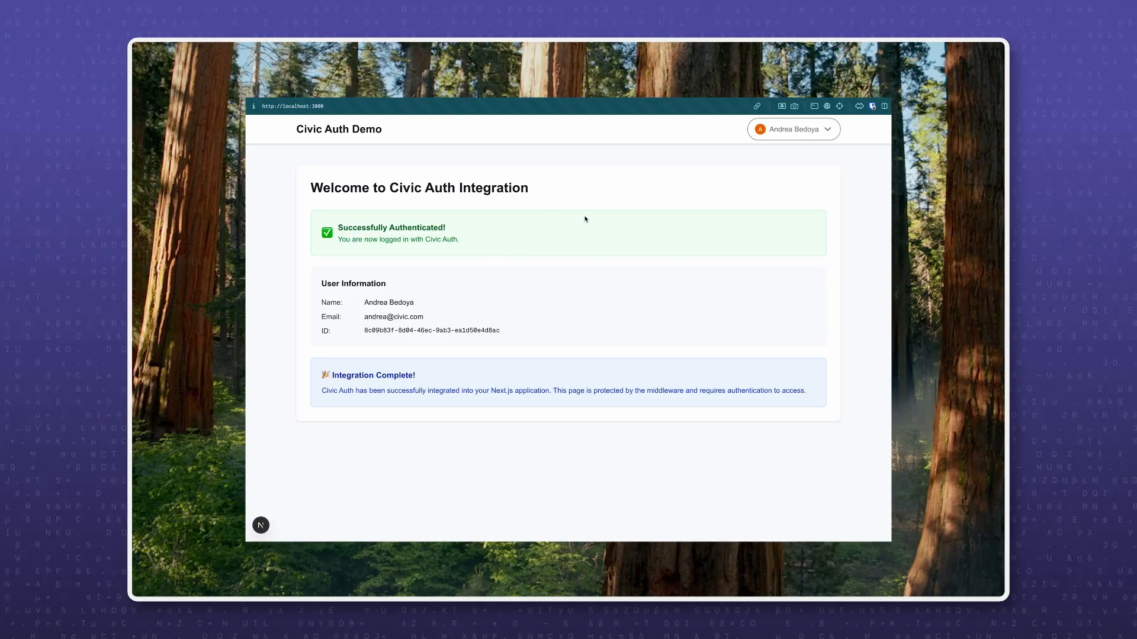
pyautogui.moveTo(792, 132)
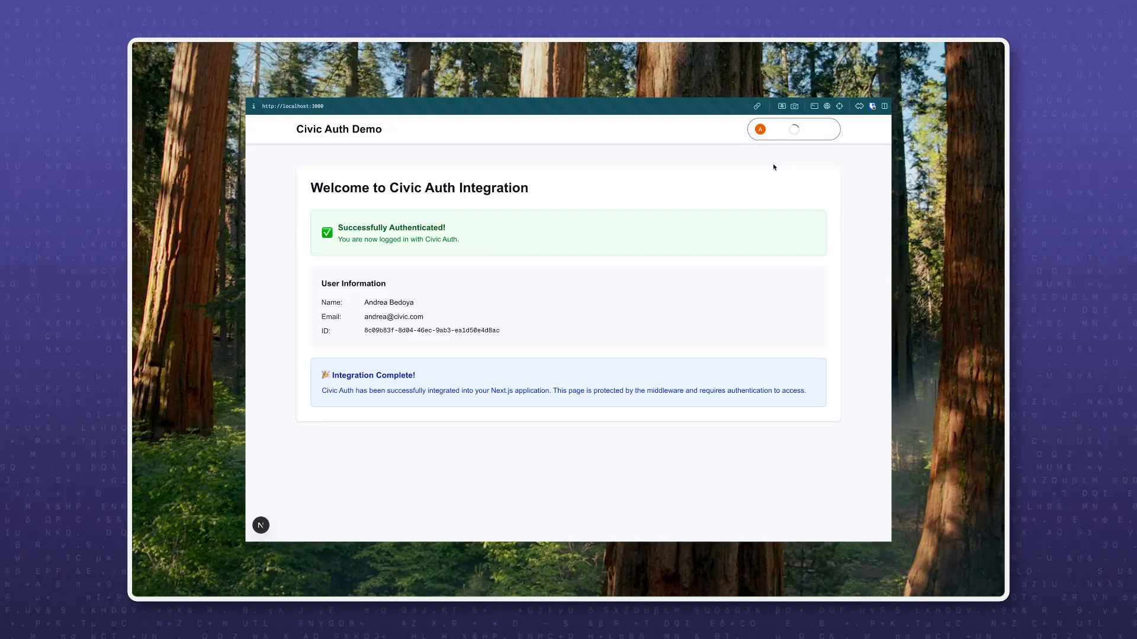
pyautogui.click(794, 129)
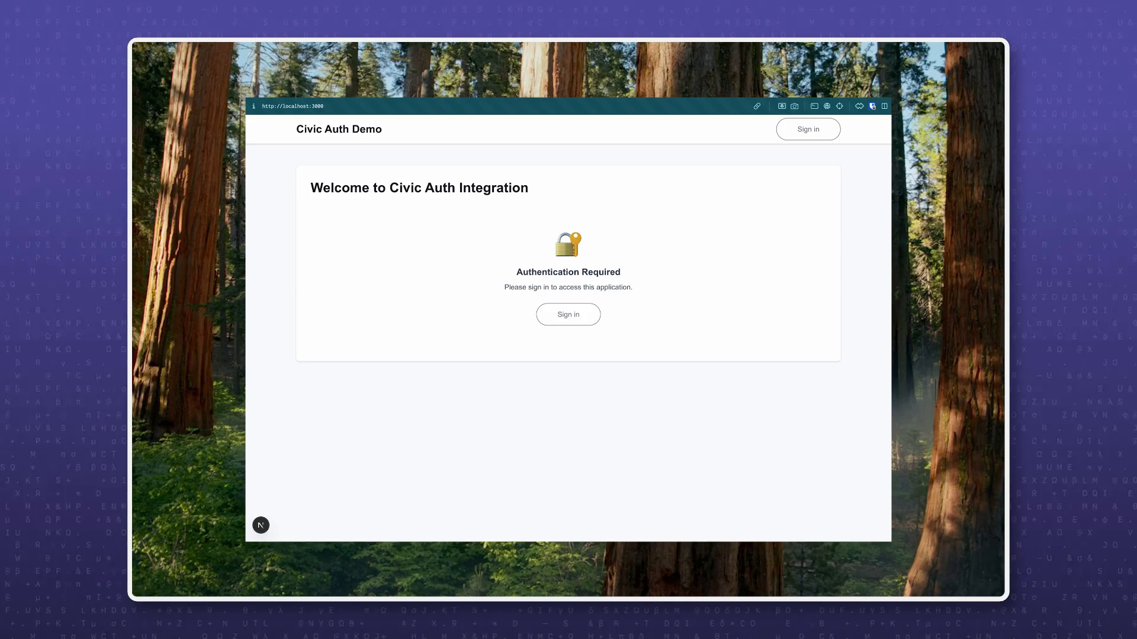